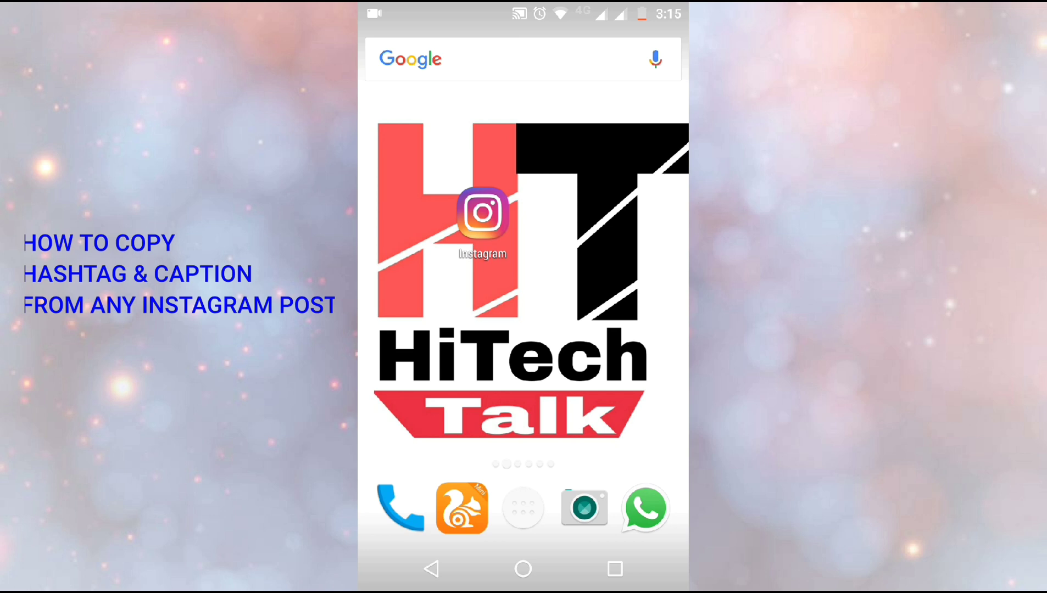
Search the app drawer for 'Pl' to find the Play Store
{"action": "left_click", "coordinate": [523, 507]}
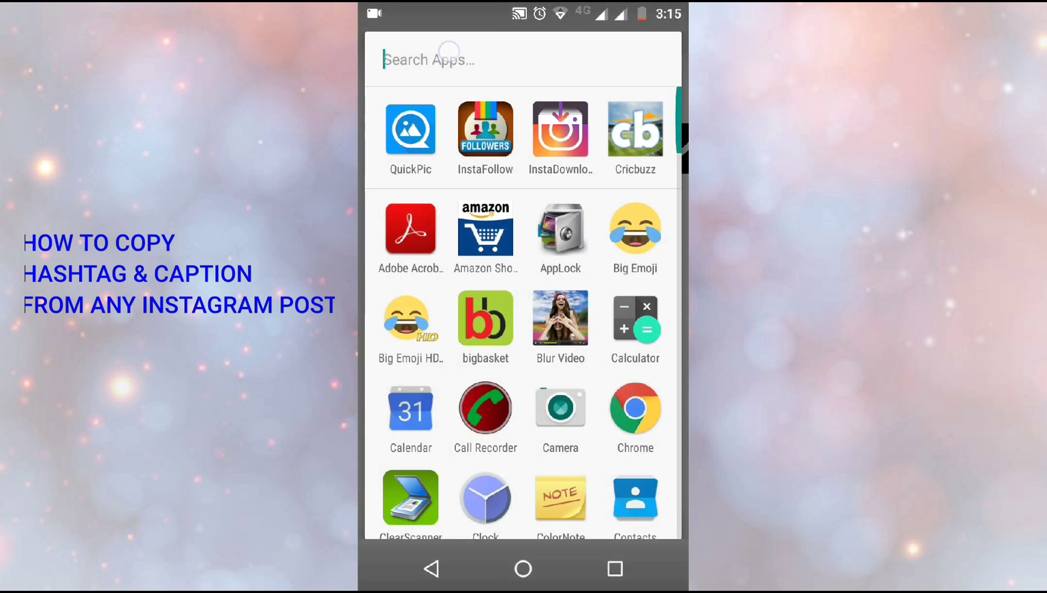
{"action": "type", "text": "Pl"}
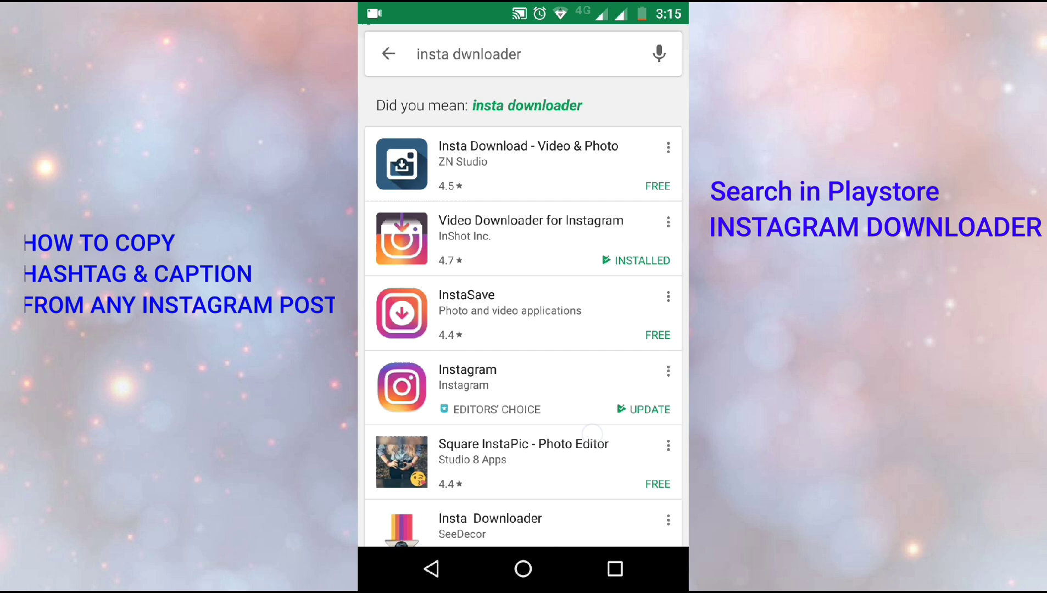
Search 'insta dwnloader' and launch Video Downloader for Instagram from its store page
{"action": "left_click", "coordinate": [508, 54]}
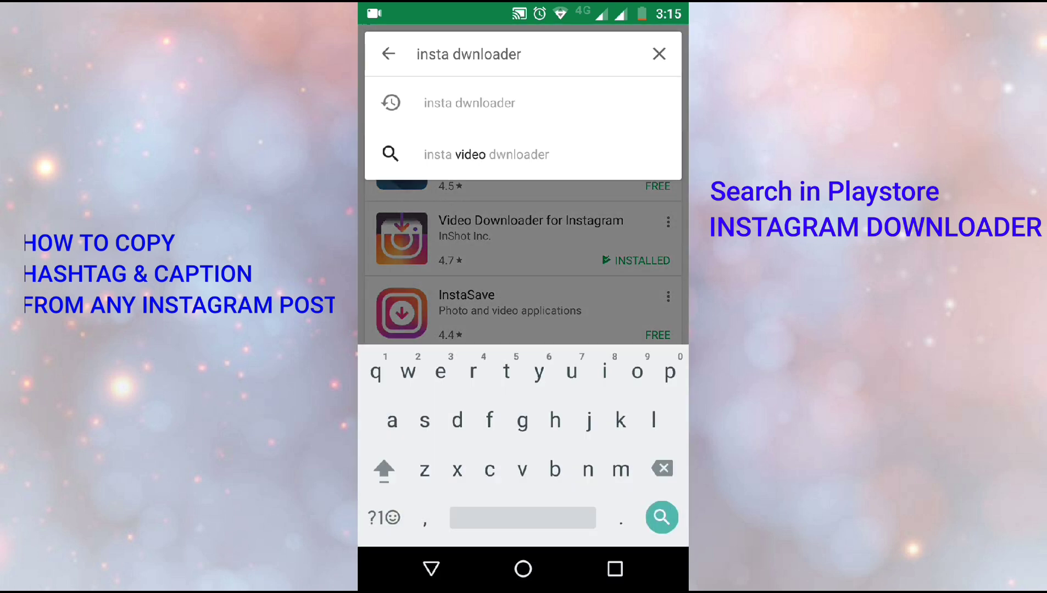
{"action": "left_click", "coordinate": [661, 517]}
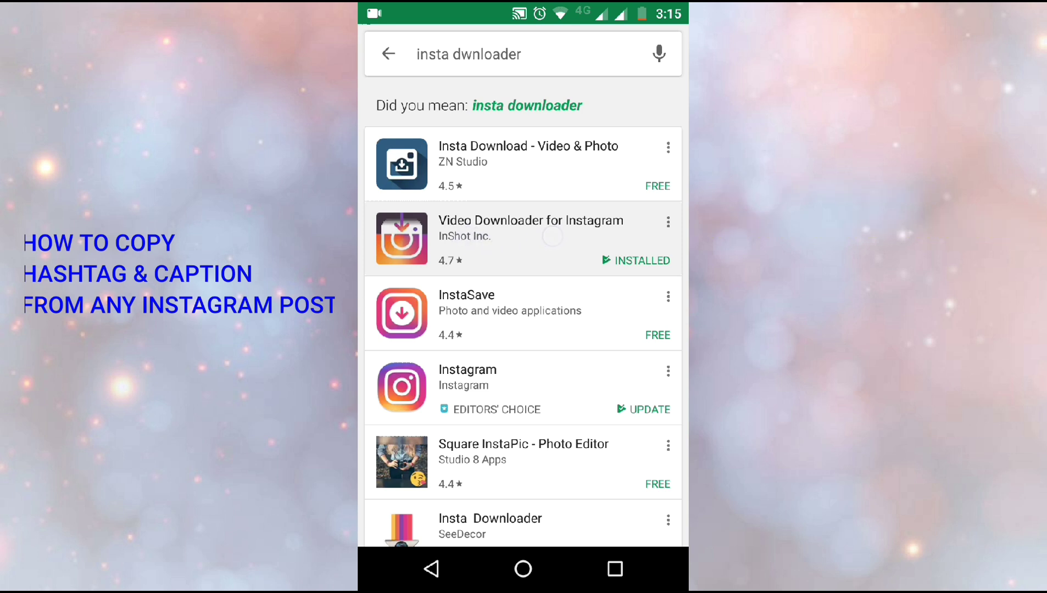
{"action": "left_click", "coordinate": [523, 238]}
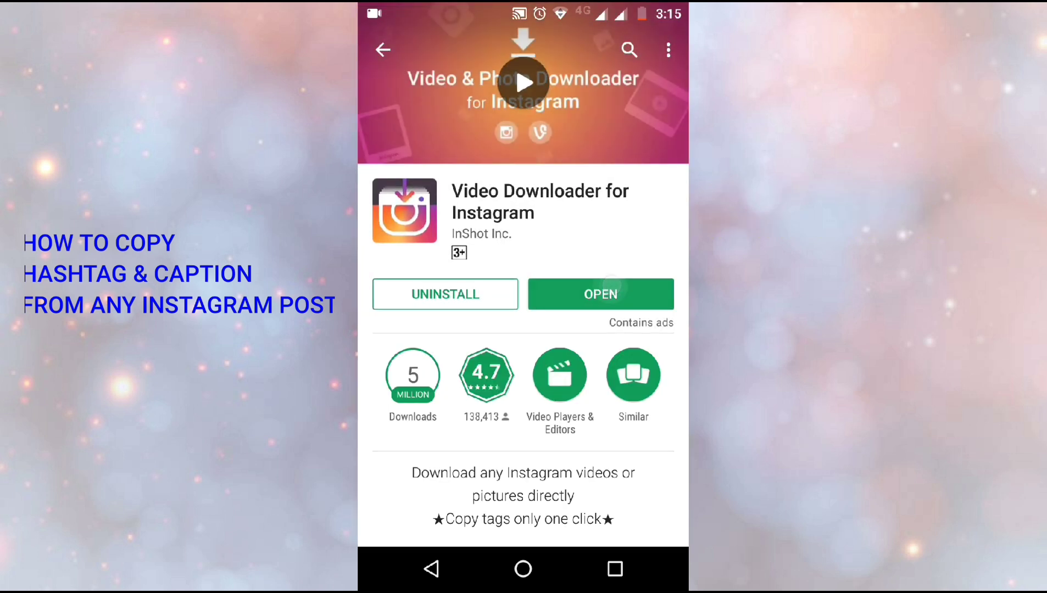
{"action": "left_click", "coordinate": [600, 294]}
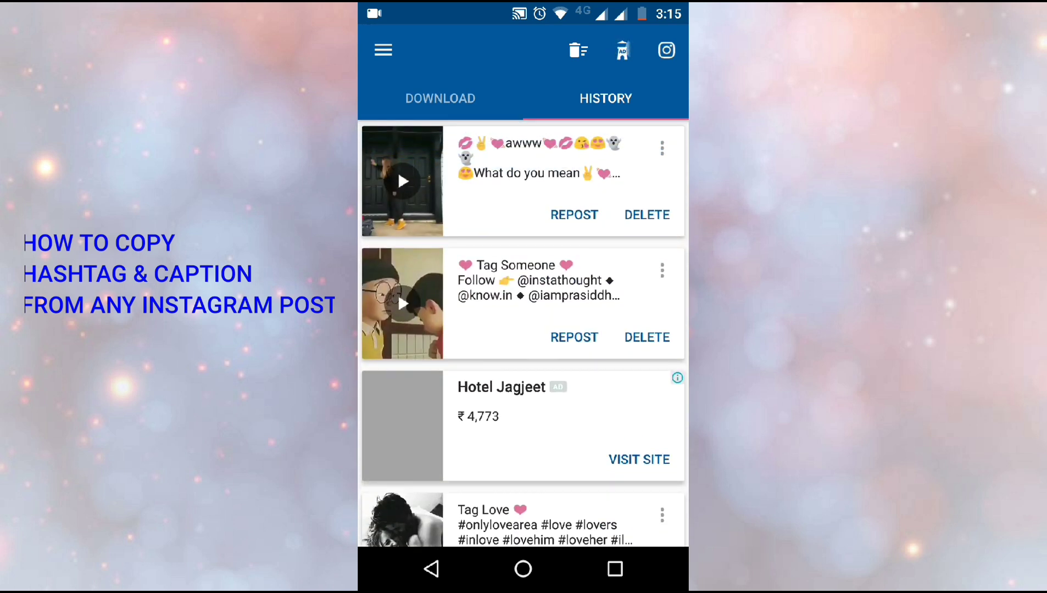
Go home and launch Instagram from the app drawer
{"action": "left_click", "coordinate": [523, 569]}
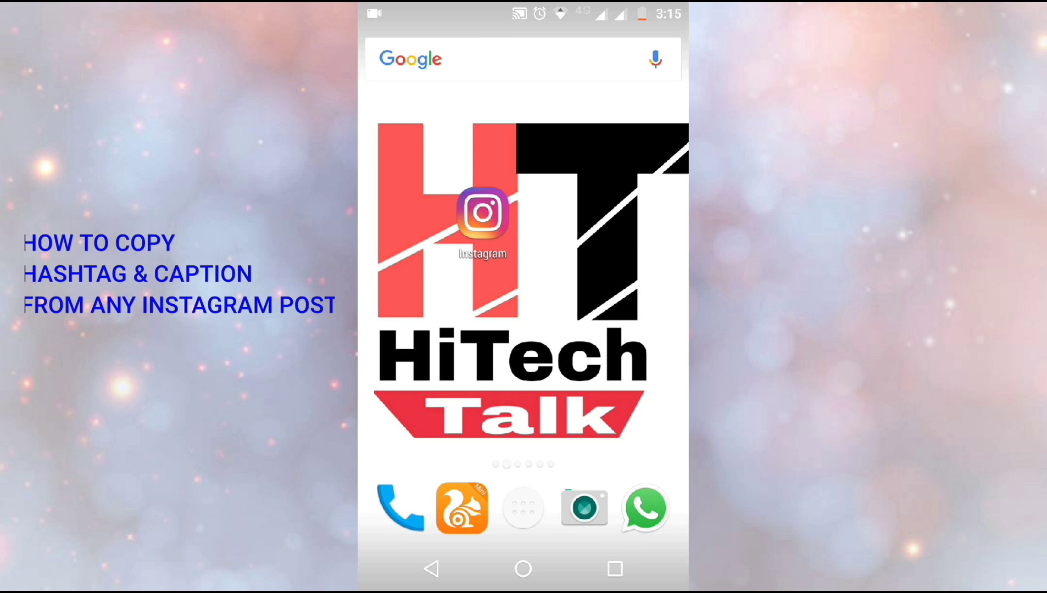
{"action": "left_click", "coordinate": [523, 507]}
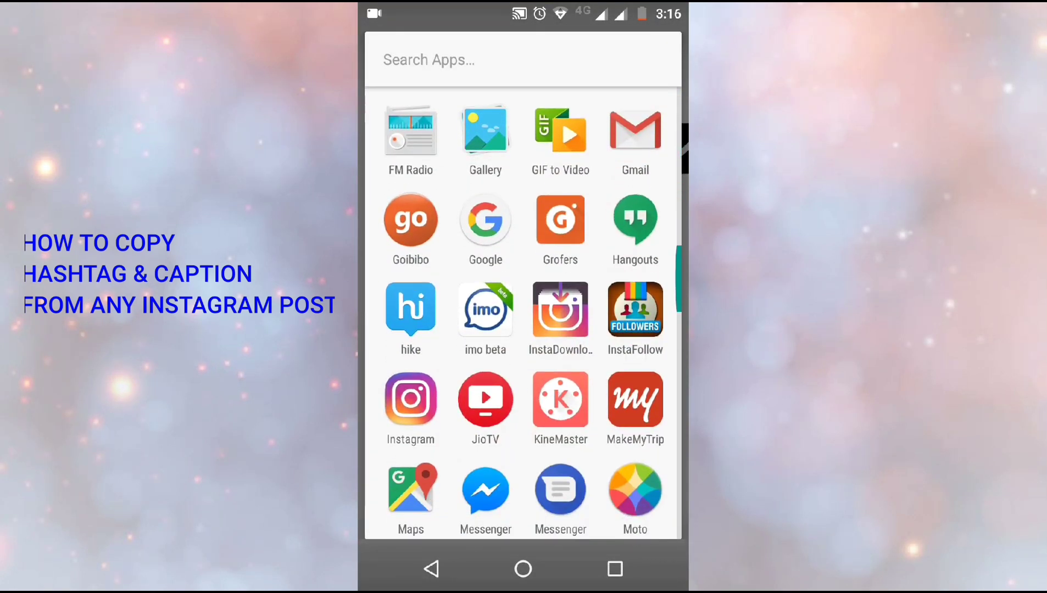
{"action": "left_click", "coordinate": [410, 401]}
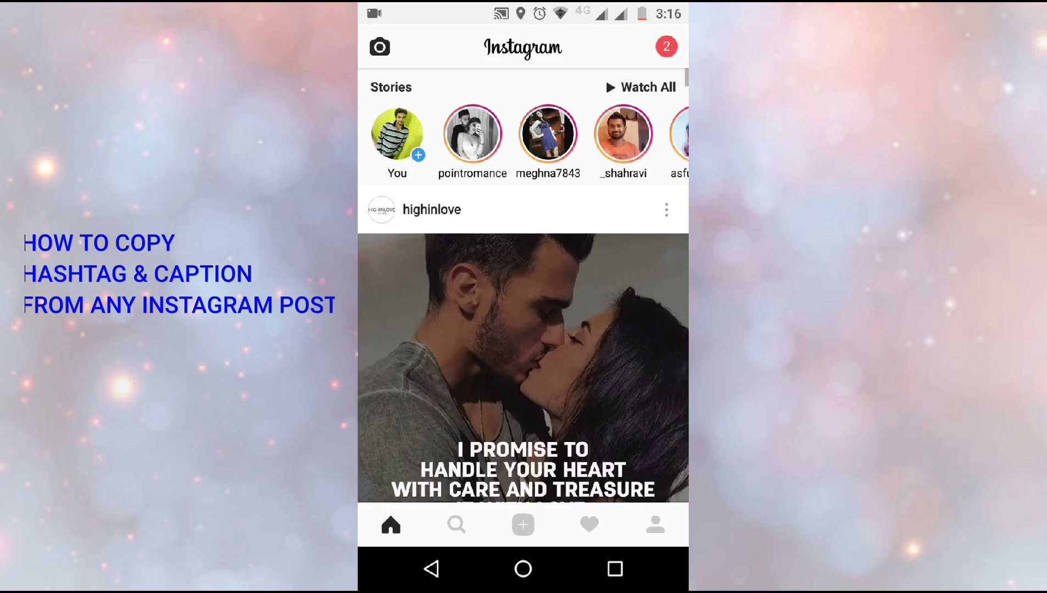
Browse pointromance's posts grid and open the 'Tag your love' video
{"action": "scroll", "scroll_direction": "down", "scroll_amount": 3}
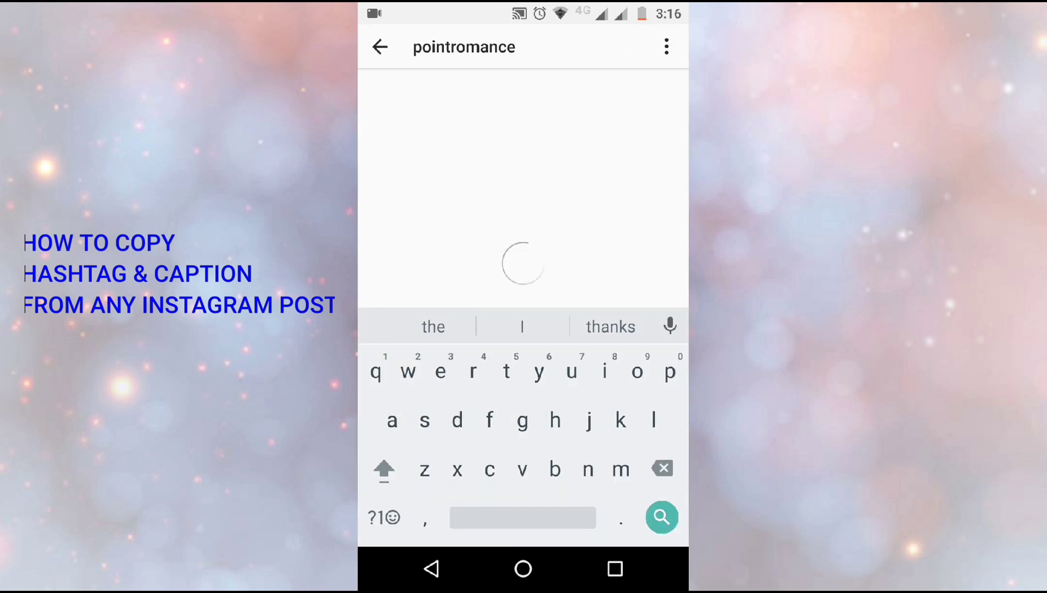
{"action": "left_click", "coordinate": [660, 517]}
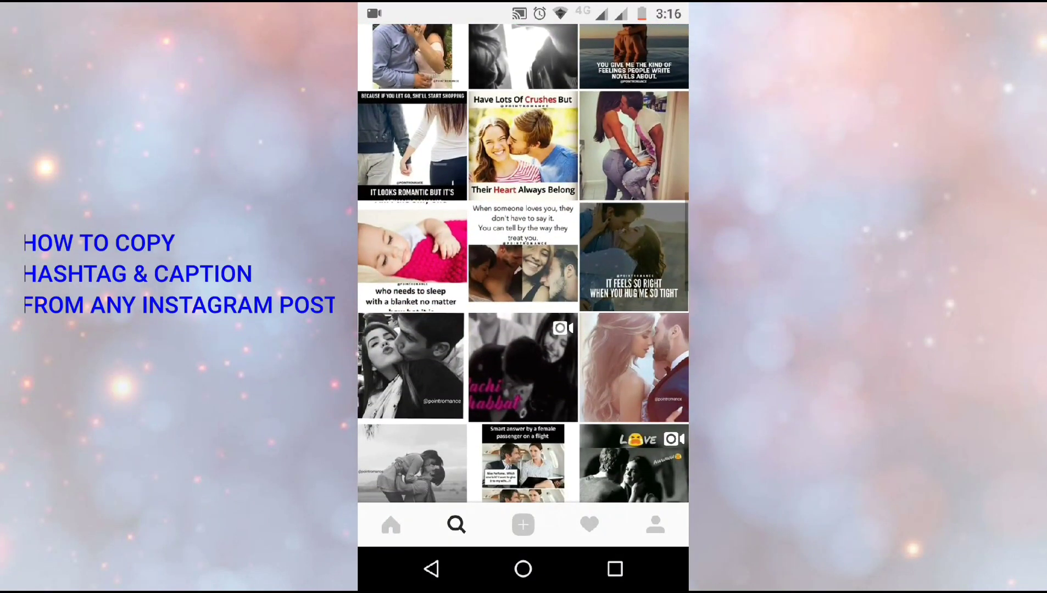
{"action": "scroll", "scroll_direction": "down", "scroll_amount": 3}
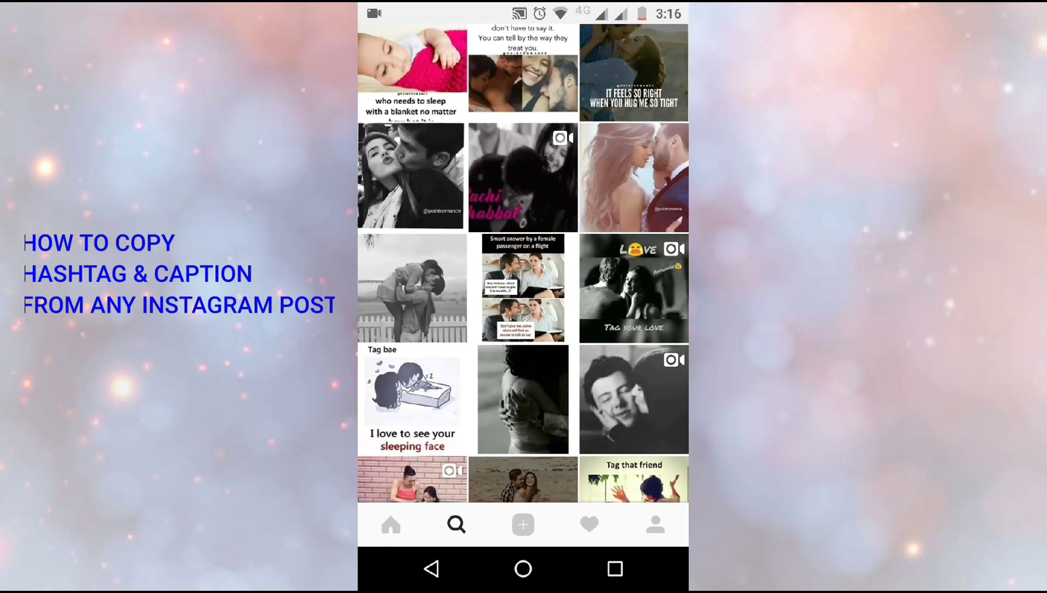
{"action": "left_click", "coordinate": [633, 288]}
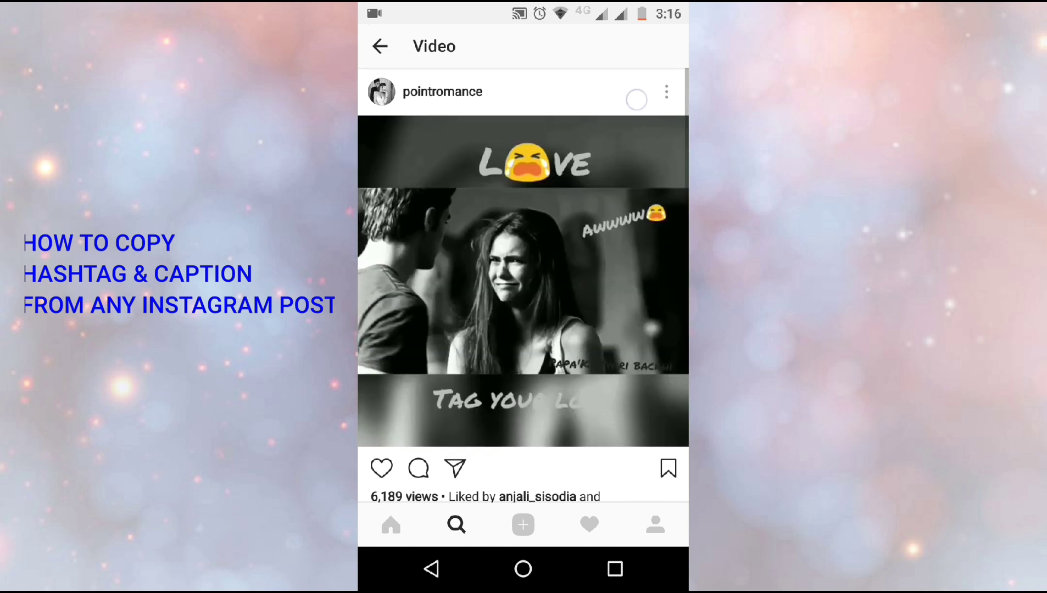
Copy the share link of the 'Tag your love' post
{"action": "left_click", "coordinate": [666, 91]}
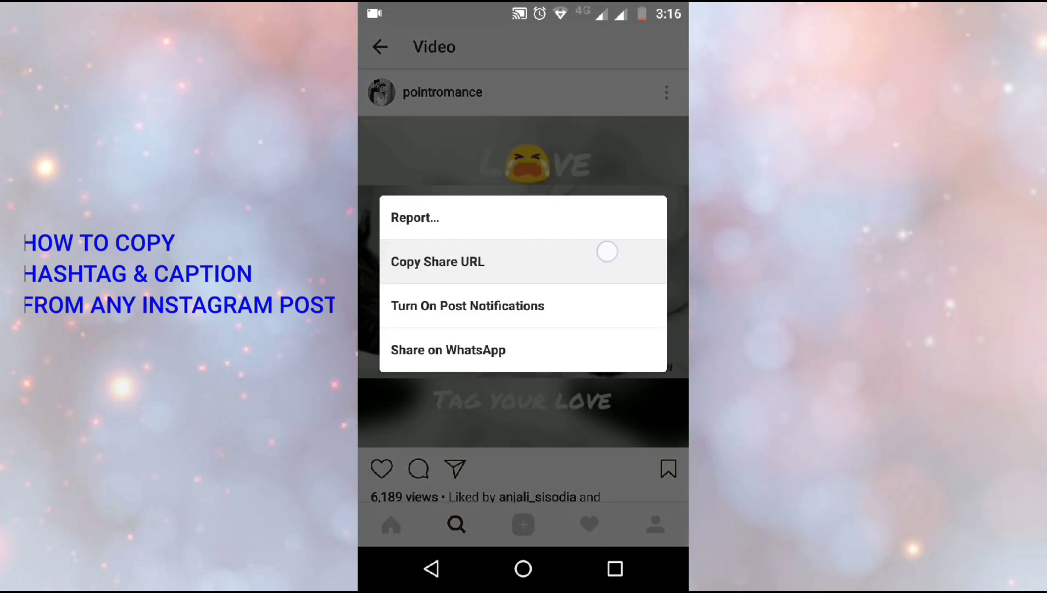
{"action": "left_click", "coordinate": [437, 262]}
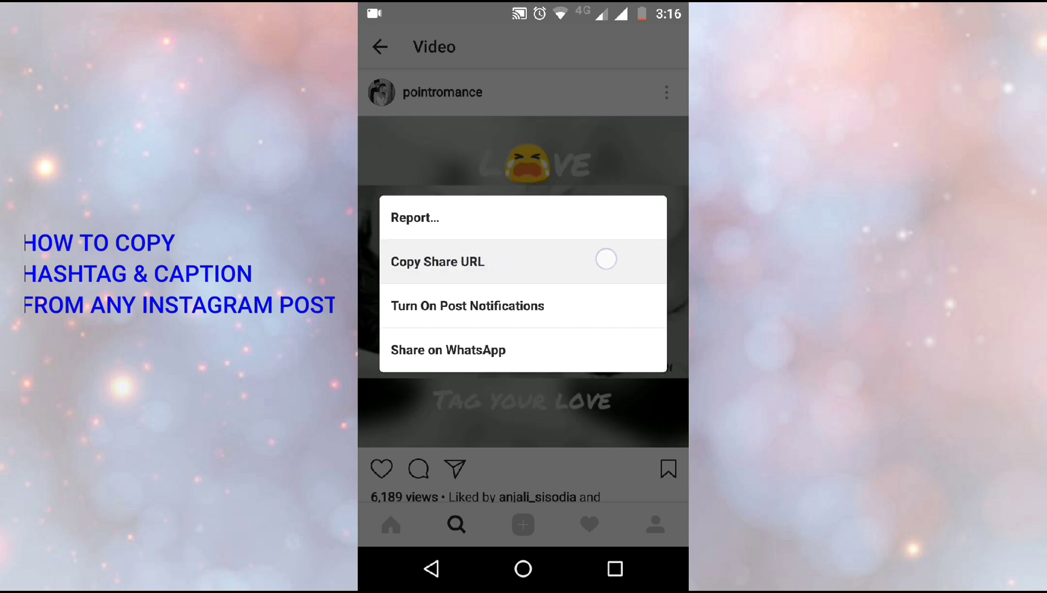
{"action": "left_click", "coordinate": [438, 262]}
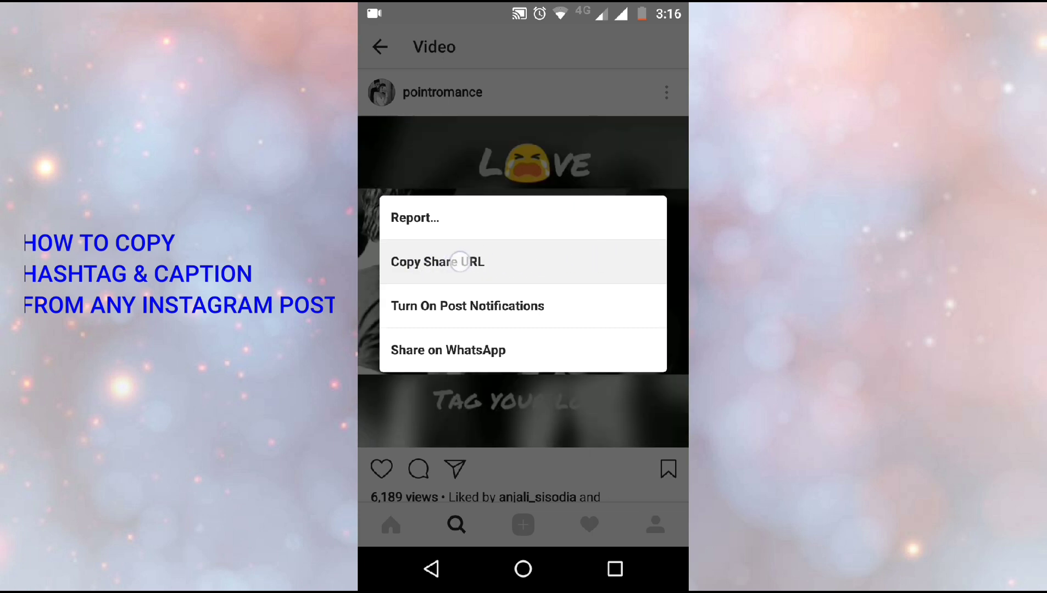
{"action": "left_click", "coordinate": [438, 262]}
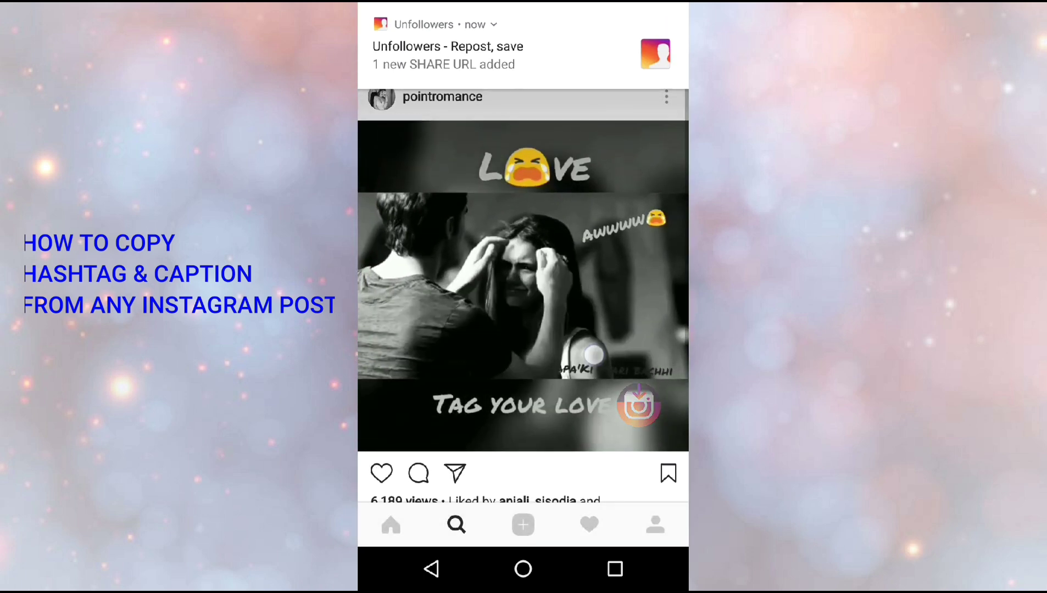
Search the app drawer for 'In' and launch the Instagram video downloader
{"action": "scroll", "scroll_direction": "up", "scroll_amount": 3}
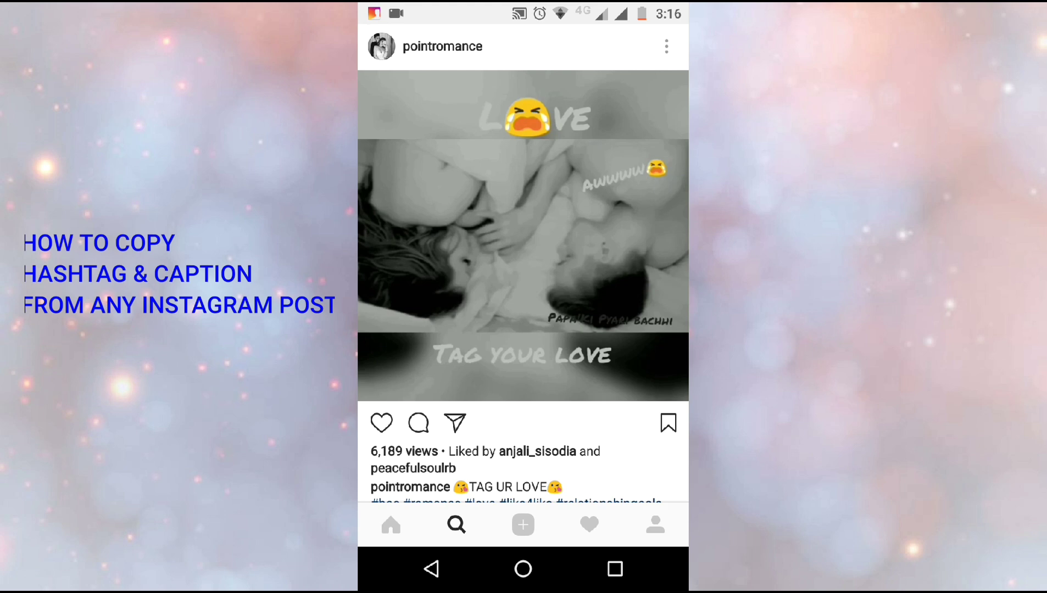
{"action": "left_click", "coordinate": [523, 237]}
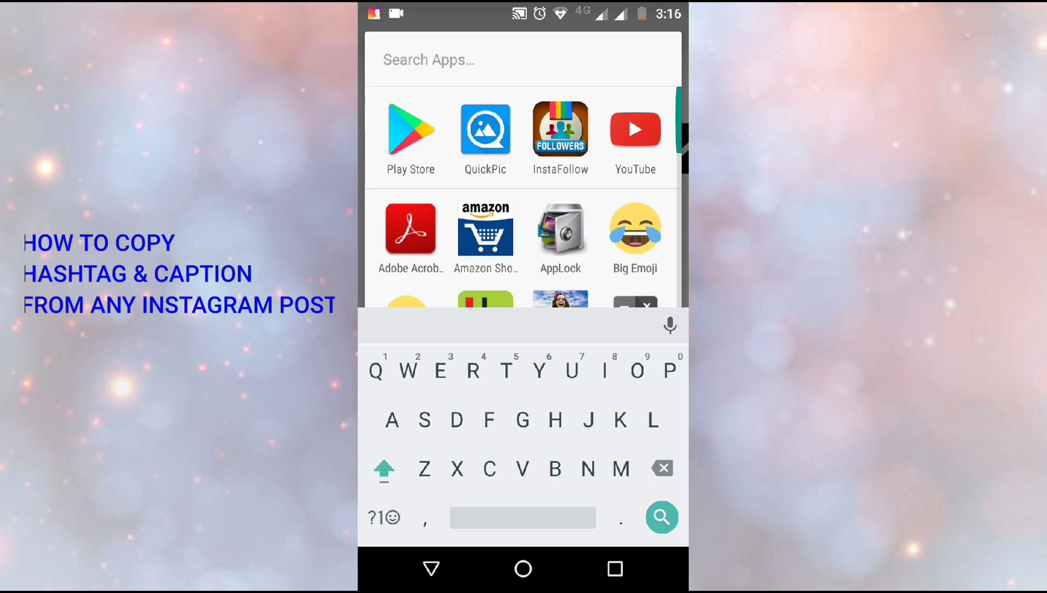
{"action": "type", "text": "In"}
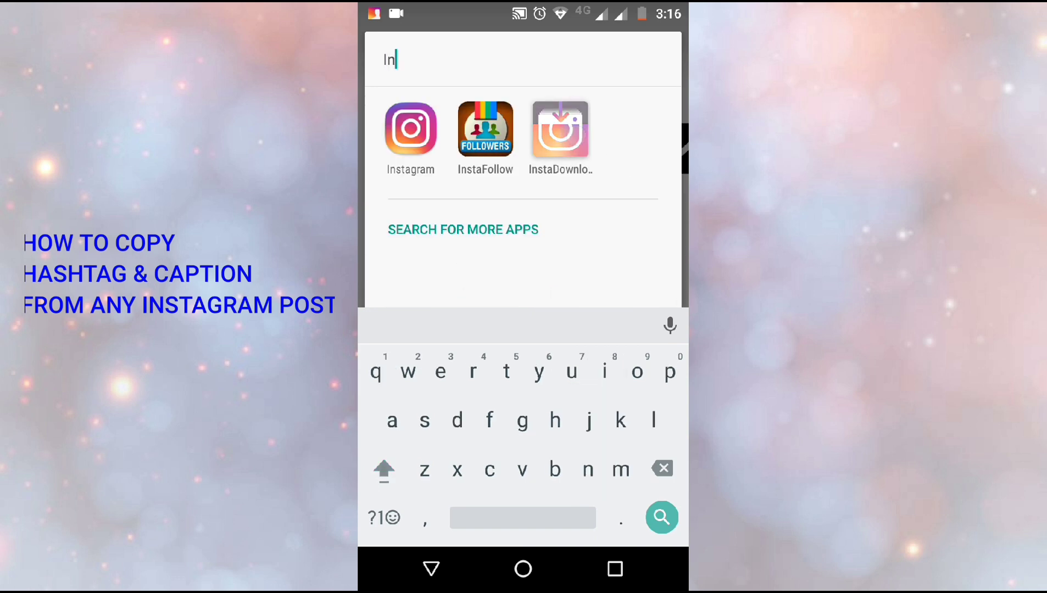
{"action": "left_click", "coordinate": [560, 129]}
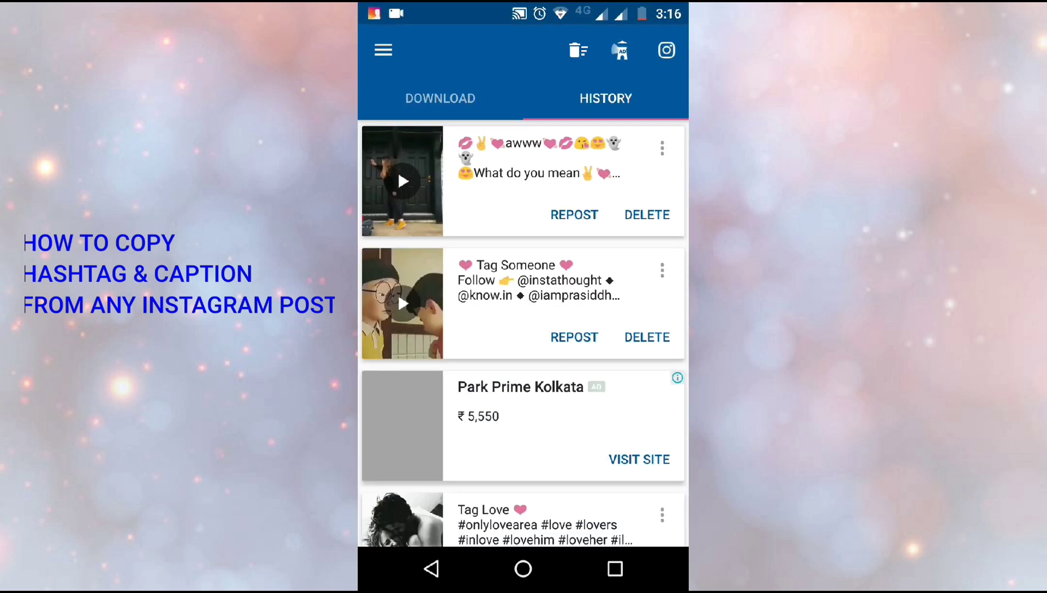
Fetch the pasted TAG UR LOVE link on the Download tab and copy its hashtags
{"action": "left_click", "coordinate": [440, 99]}
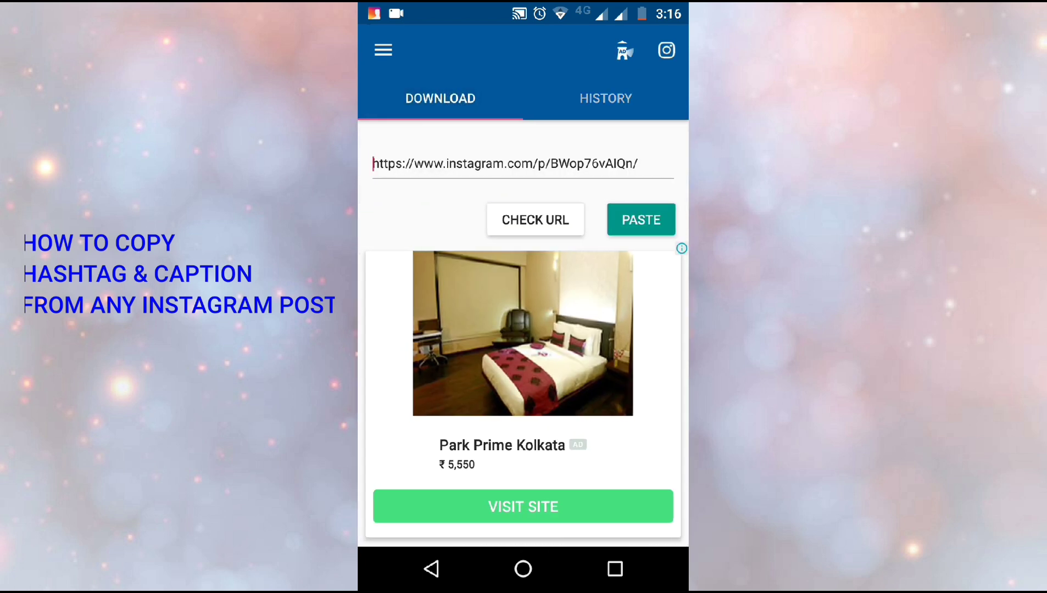
{"action": "left_click", "coordinate": [533, 219]}
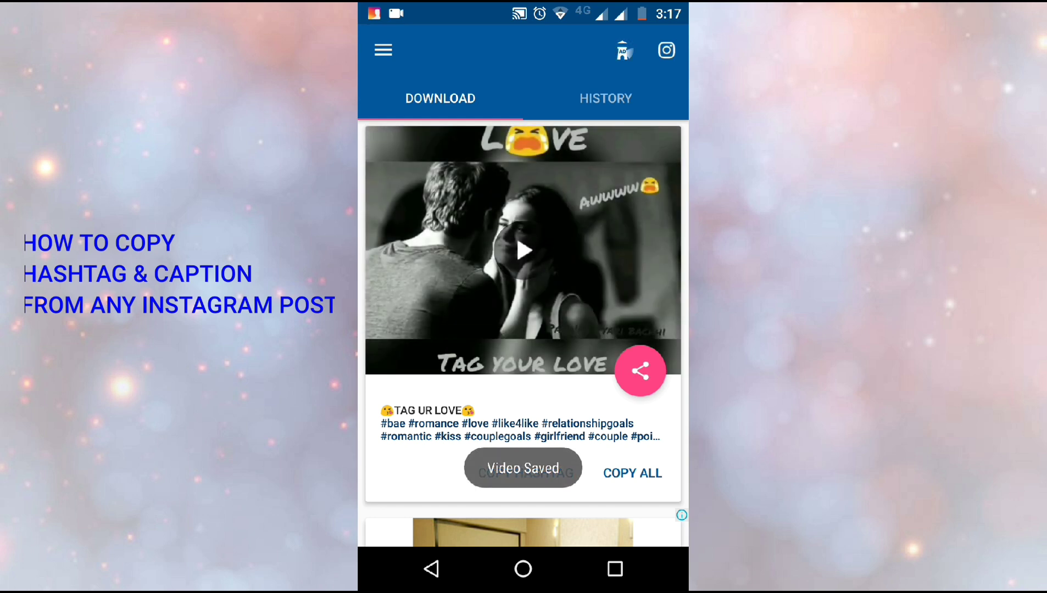
{"action": "left_click", "coordinate": [605, 98]}
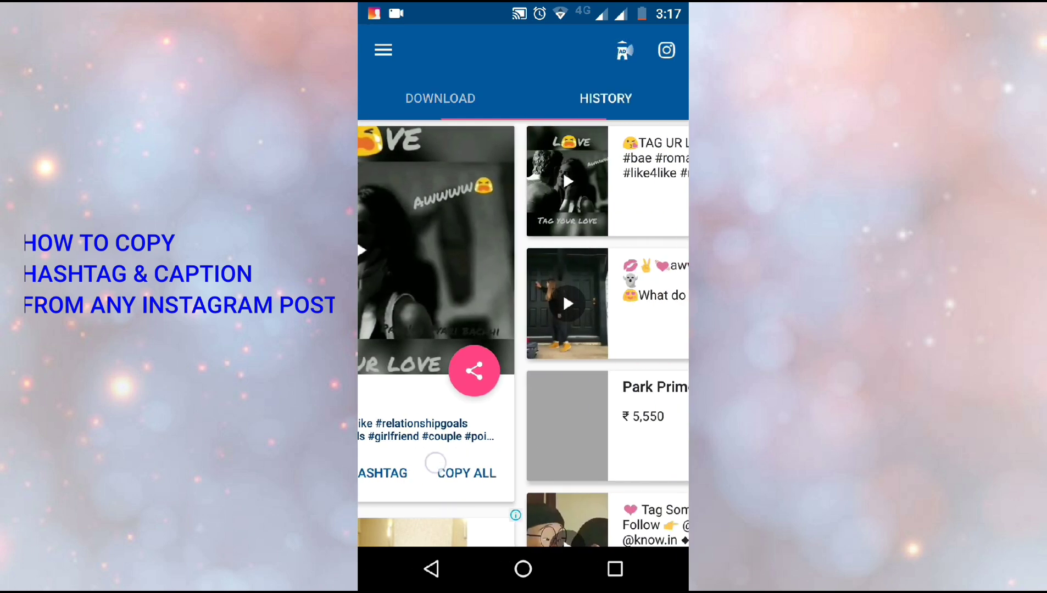
{"action": "left_click", "coordinate": [440, 98]}
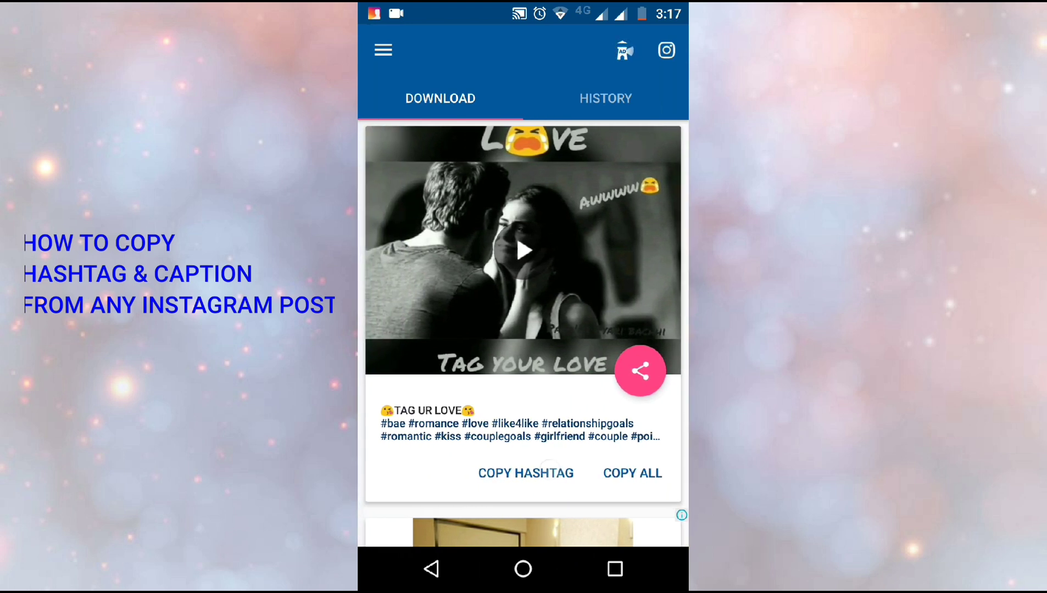
{"action": "left_click", "coordinate": [525, 473]}
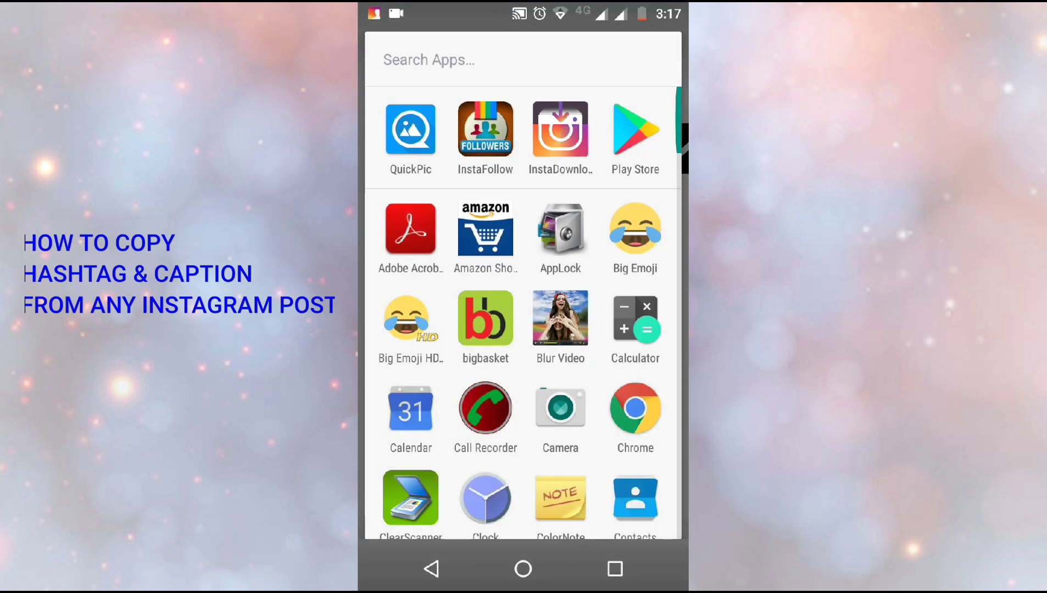
Unlock WhatsApp, open the most recent chat, and send the pasted hashtags
{"action": "left_click", "coordinate": [523, 569]}
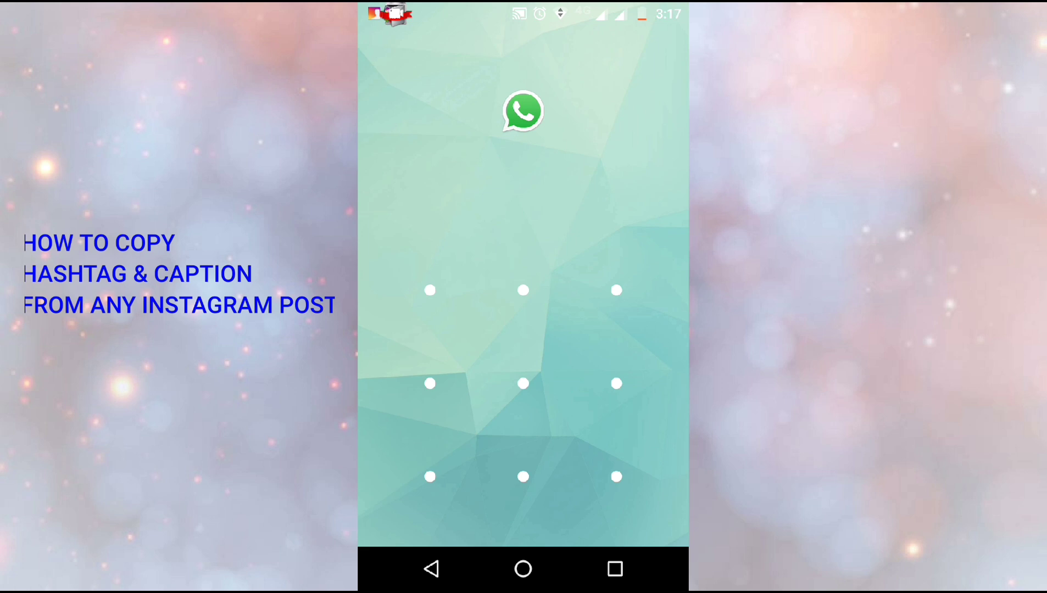
{"action": "left_click", "coordinate": [523, 111]}
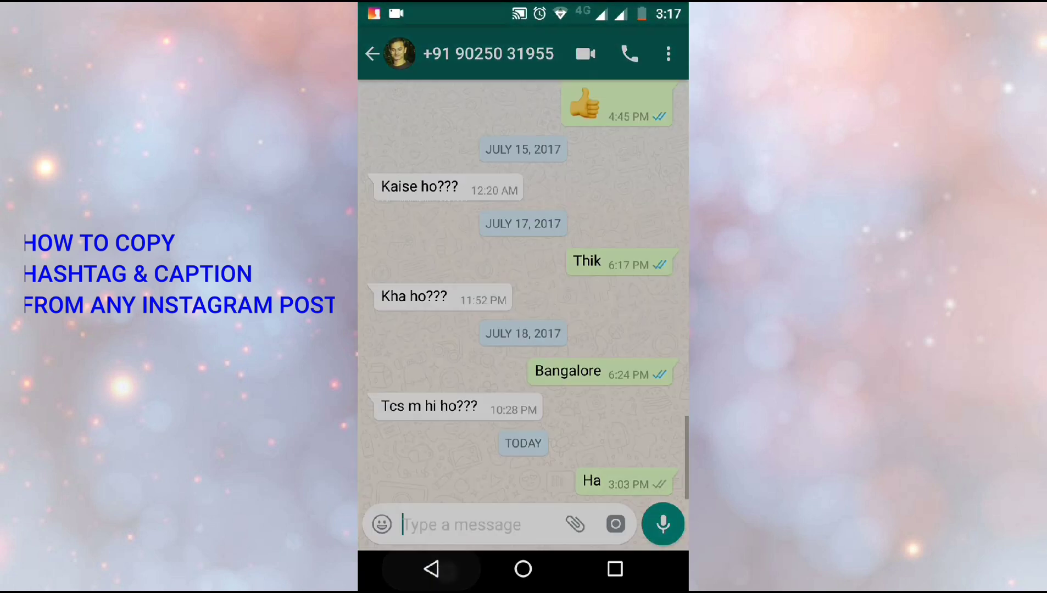
{"action": "left_click", "coordinate": [373, 53]}
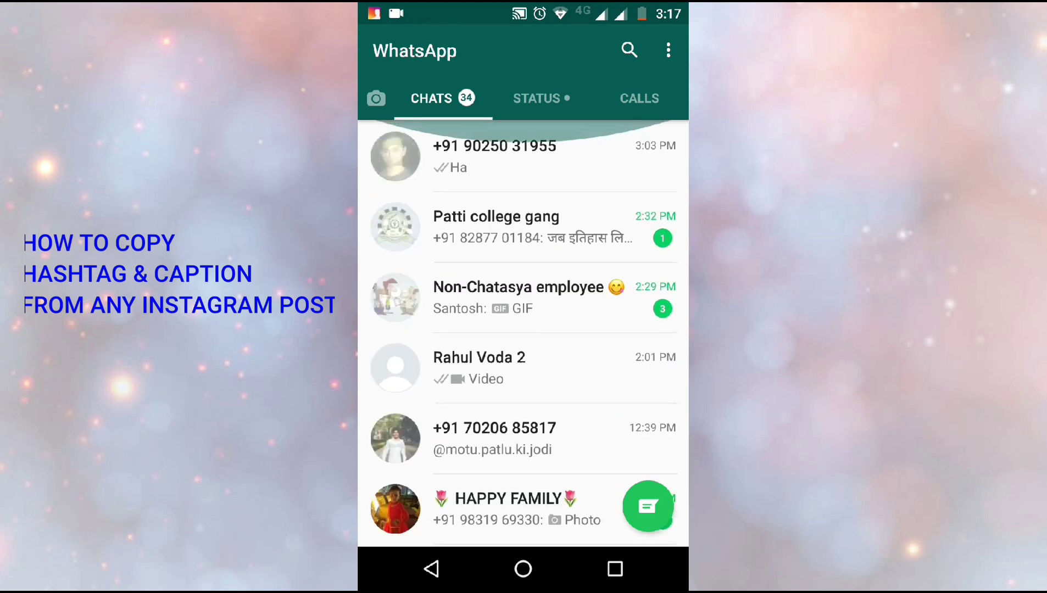
{"action": "left_click", "coordinate": [494, 157]}
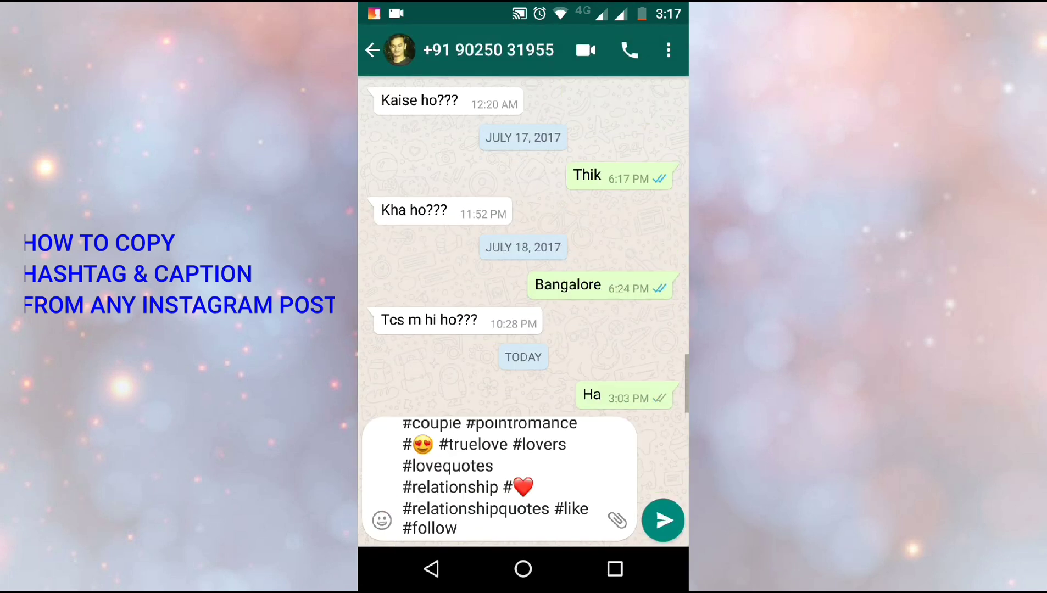
{"action": "left_click", "coordinate": [662, 520]}
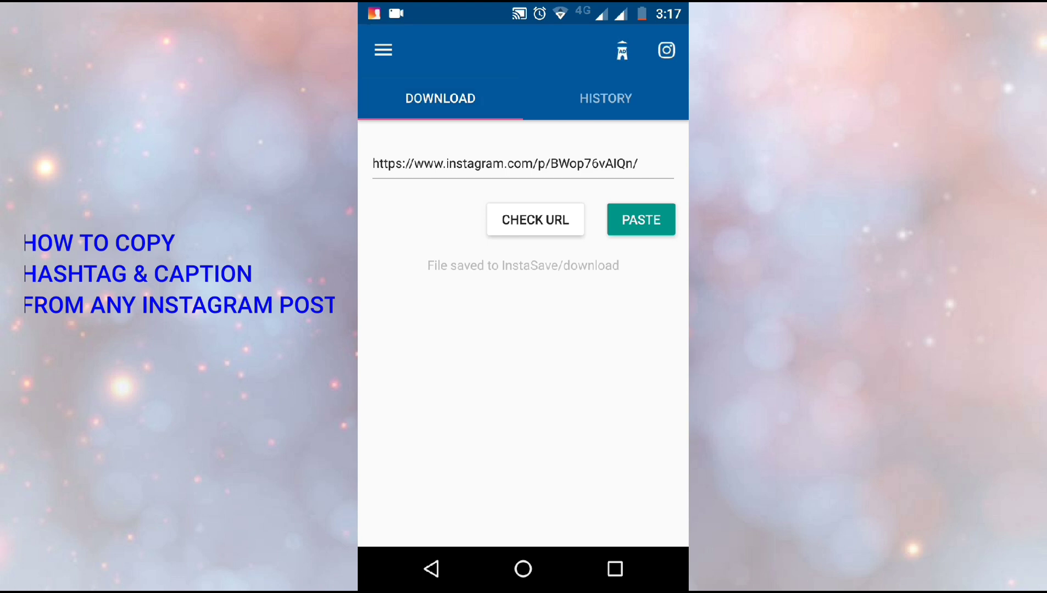
Use COPY ALL on the top TAG UR LOVE entry in the download history
{"action": "left_click", "coordinate": [605, 98]}
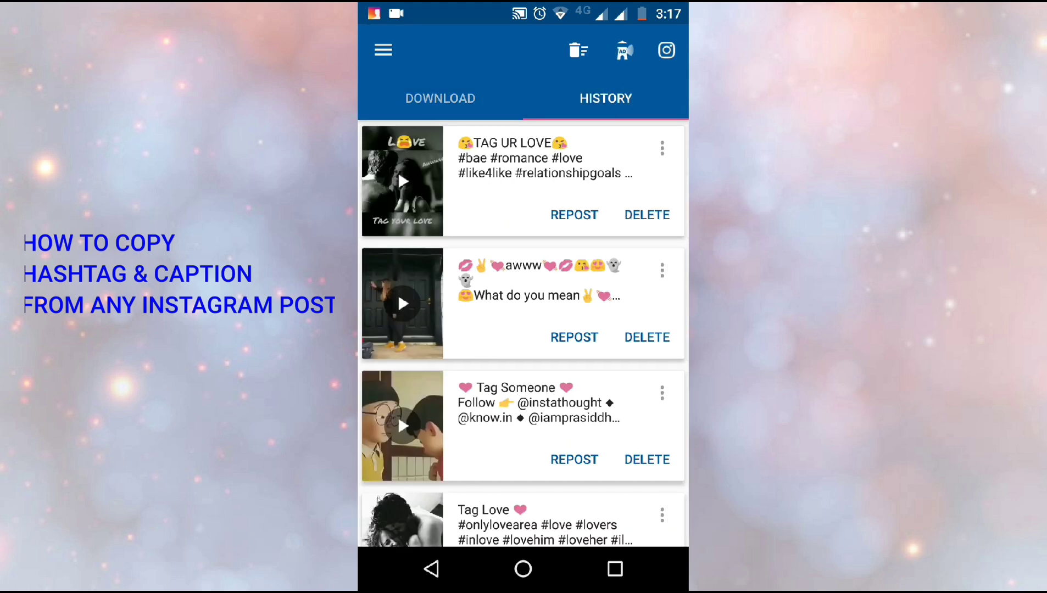
{"action": "left_click", "coordinate": [662, 148]}
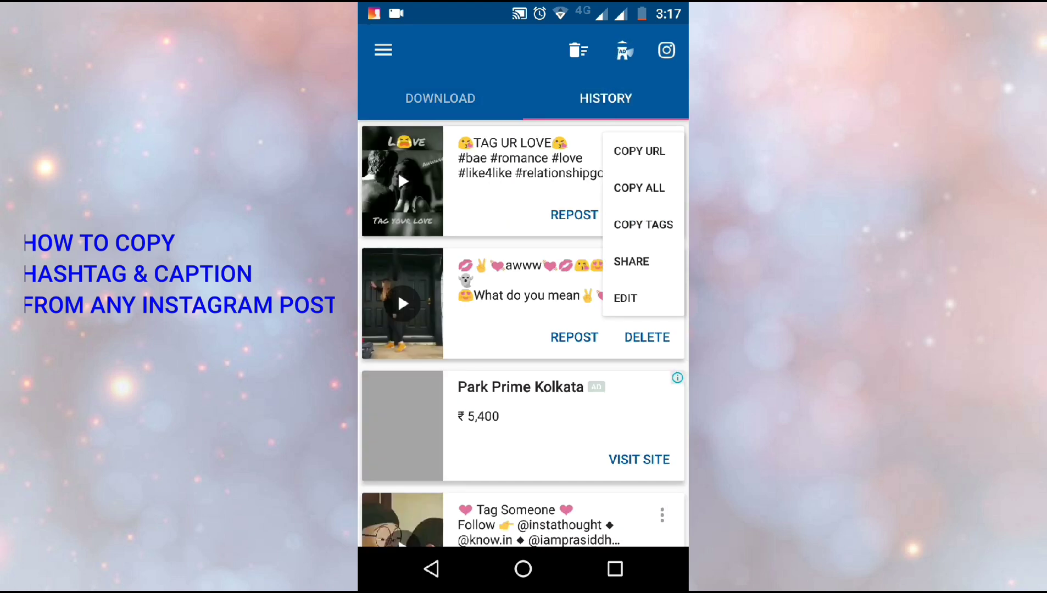
{"action": "left_click", "coordinate": [640, 188]}
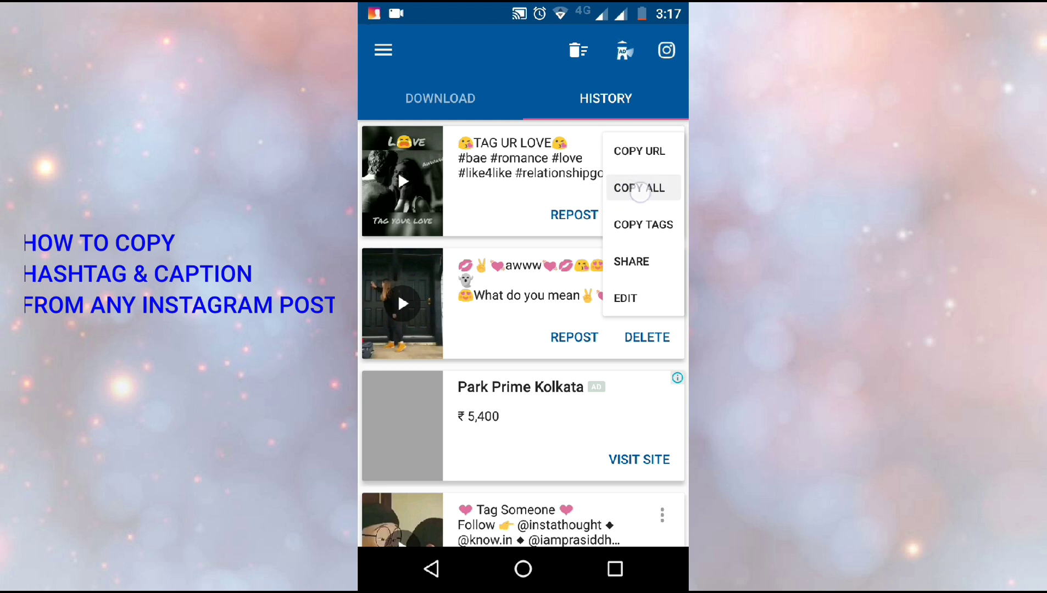
{"action": "left_click", "coordinate": [639, 188]}
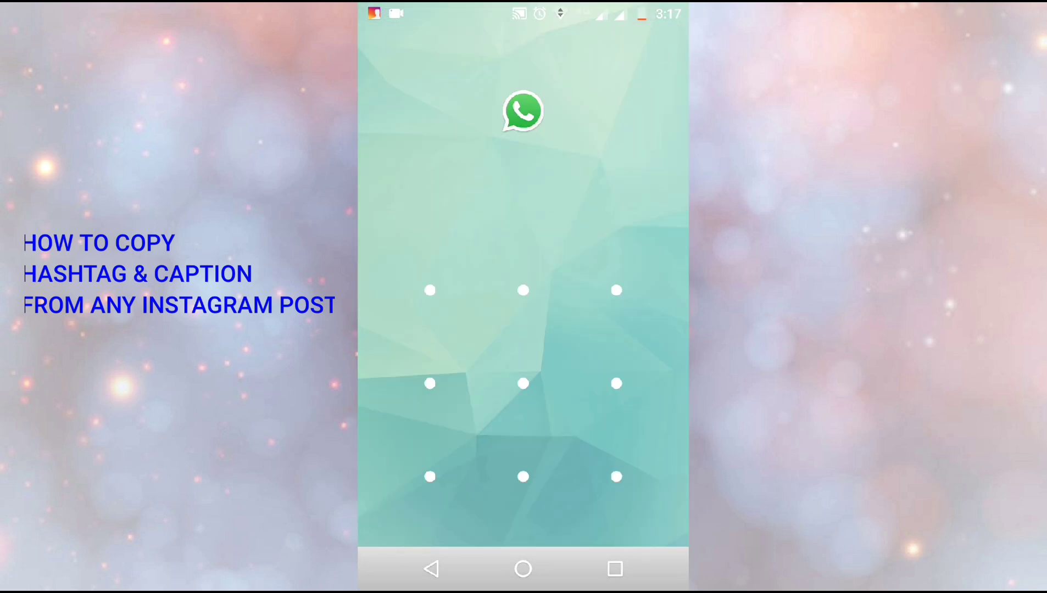
Unlock WhatsApp and send the pasted caption with hashtags
{"action": "left_click", "coordinate": [523, 111]}
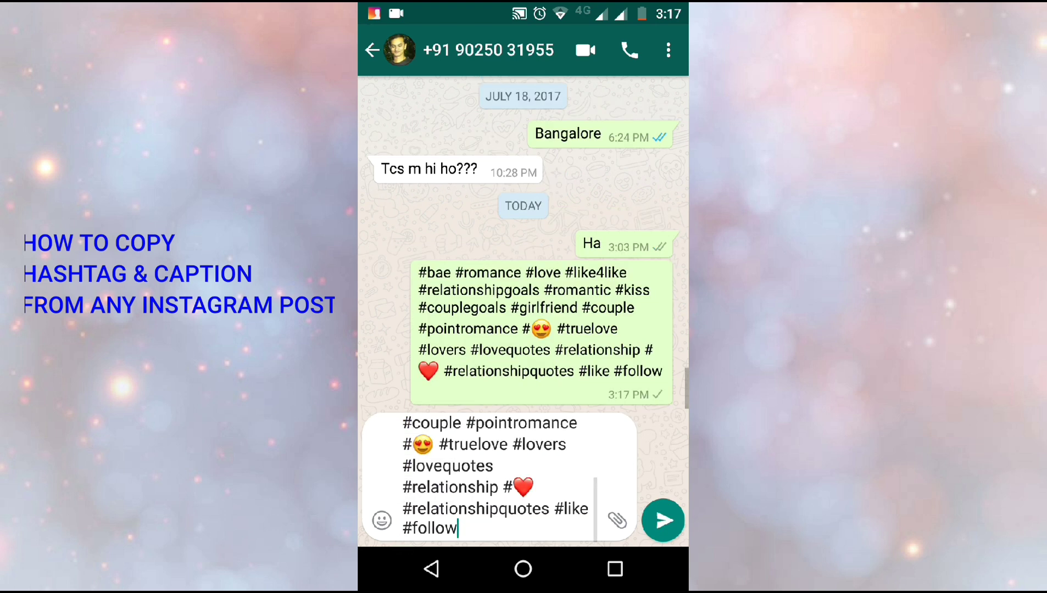
{"action": "left_click", "coordinate": [663, 520]}
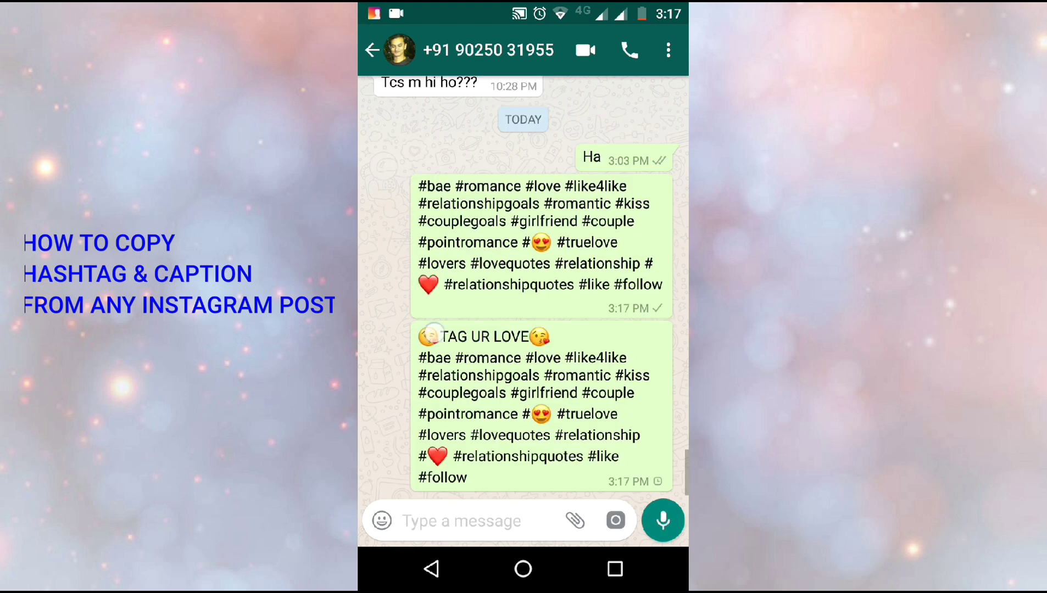